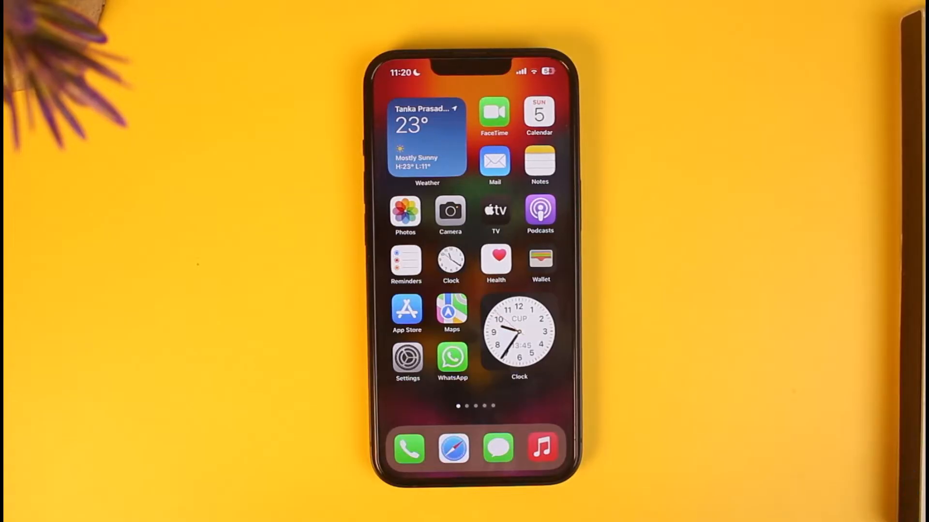
Swipe to the fourth Home Screen page and launch the Meta Quest app
scroll("left", 3)
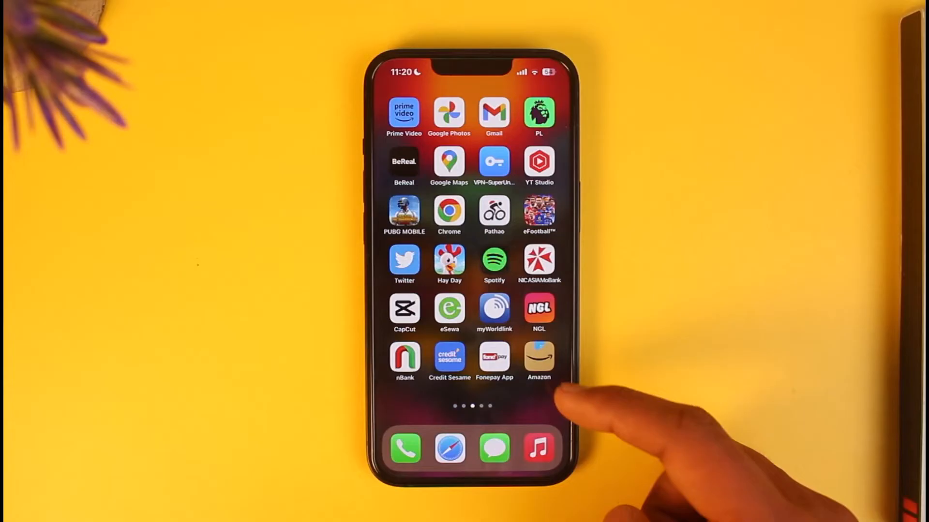
scroll("left", 3)
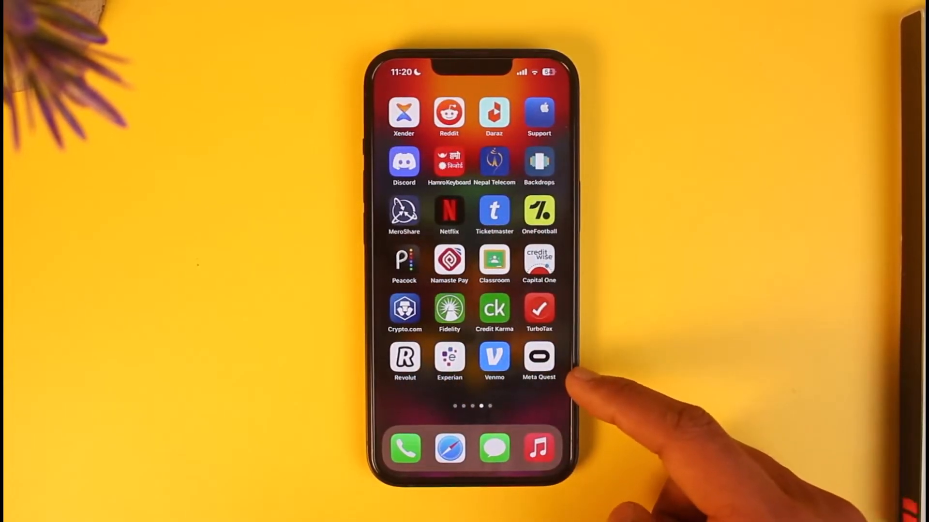
left_click(538, 357)
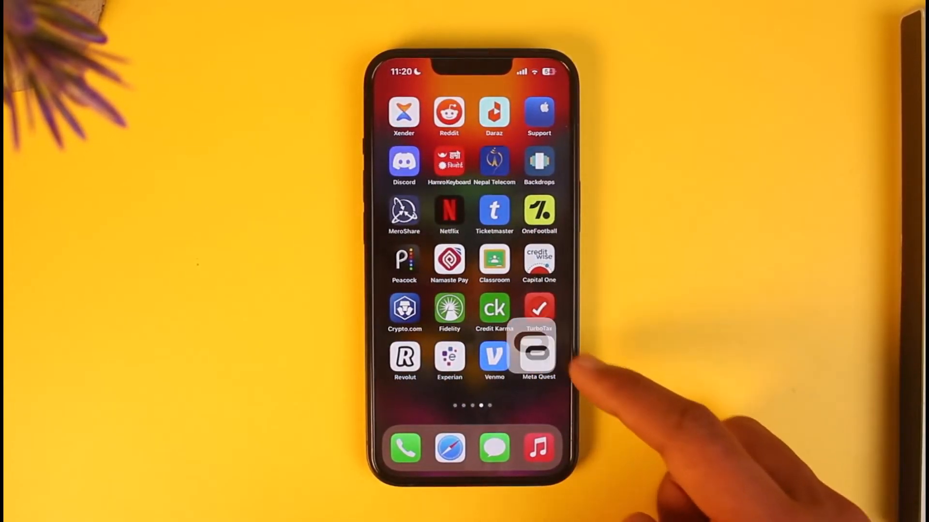
Choose to set up a new account with email and allow signing in through meta.com
left_click(538, 356)
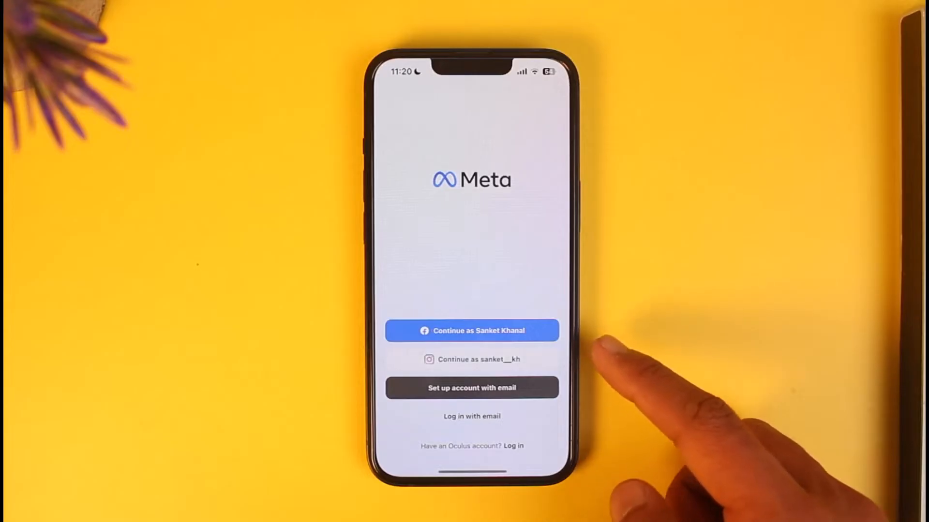
mouse_move(639, 367)
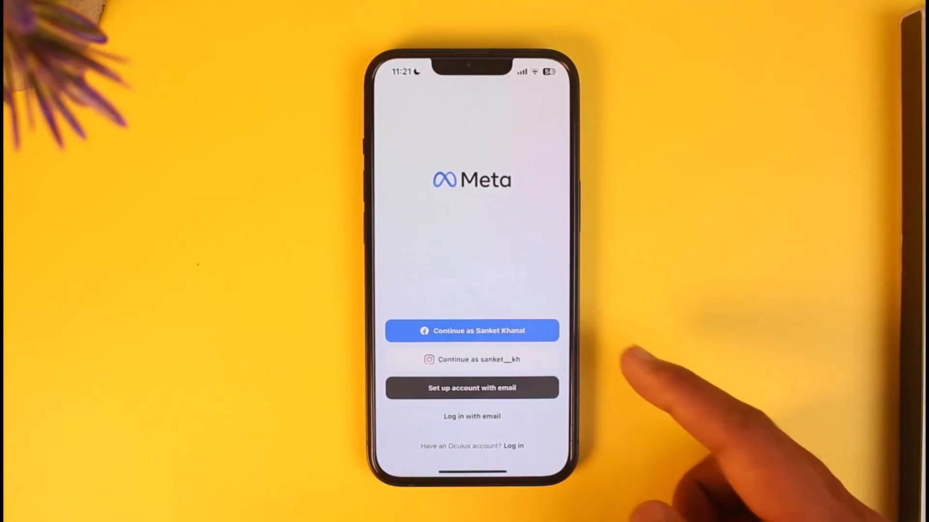
mouse_move(622, 355)
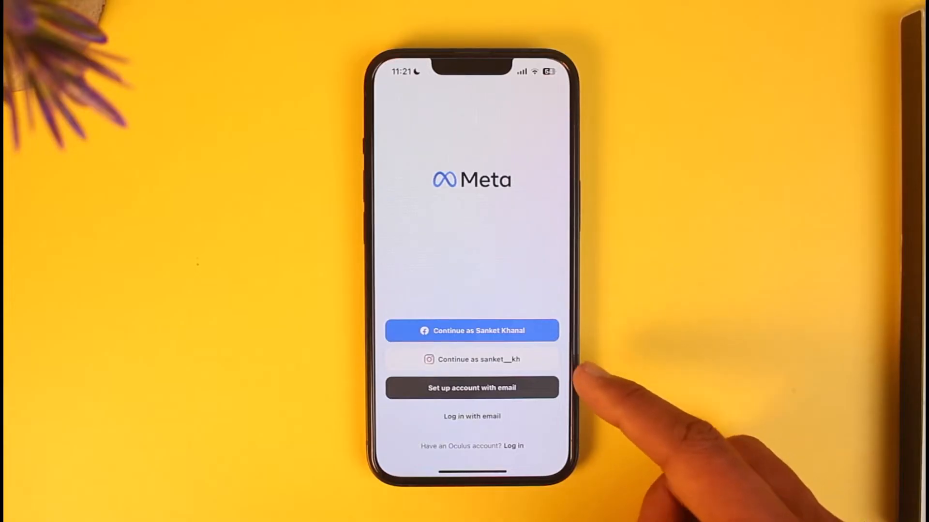
mouse_move(586, 403)
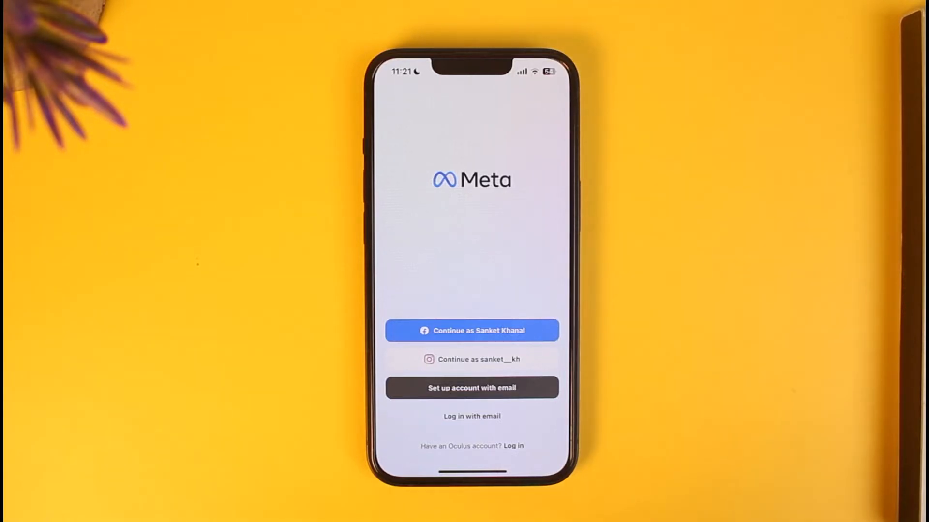
left_click(472, 330)
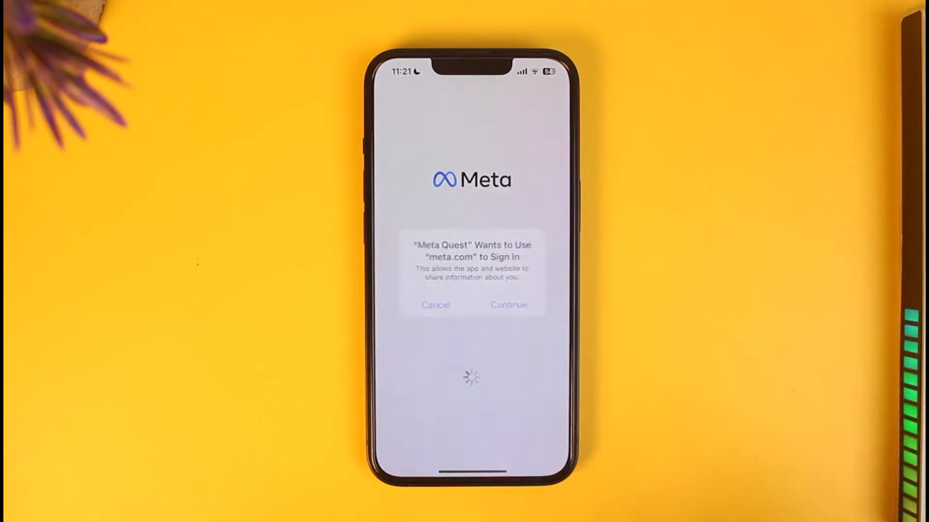
left_click(508, 305)
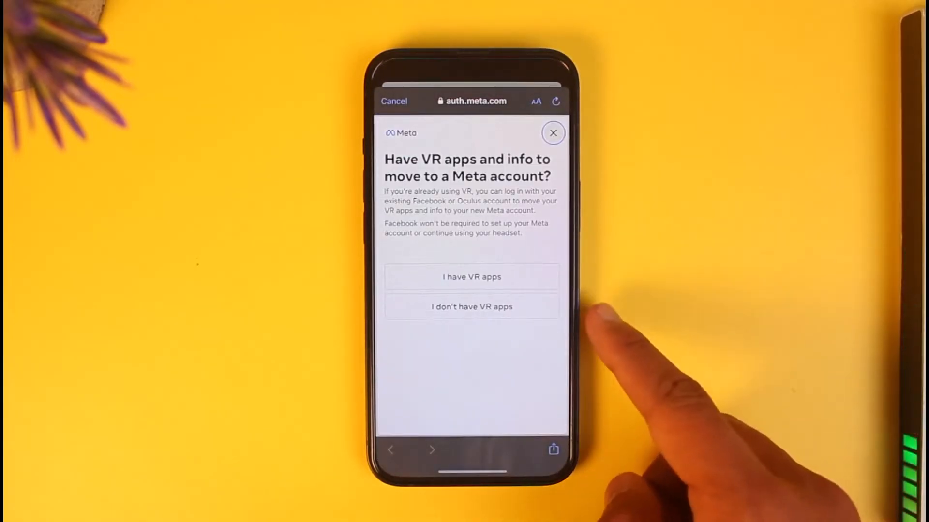
left_click(471, 307)
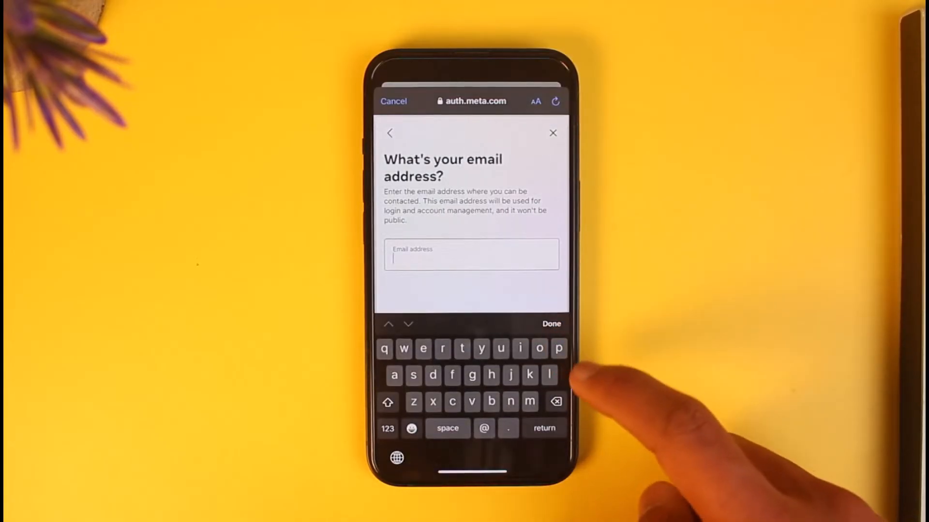
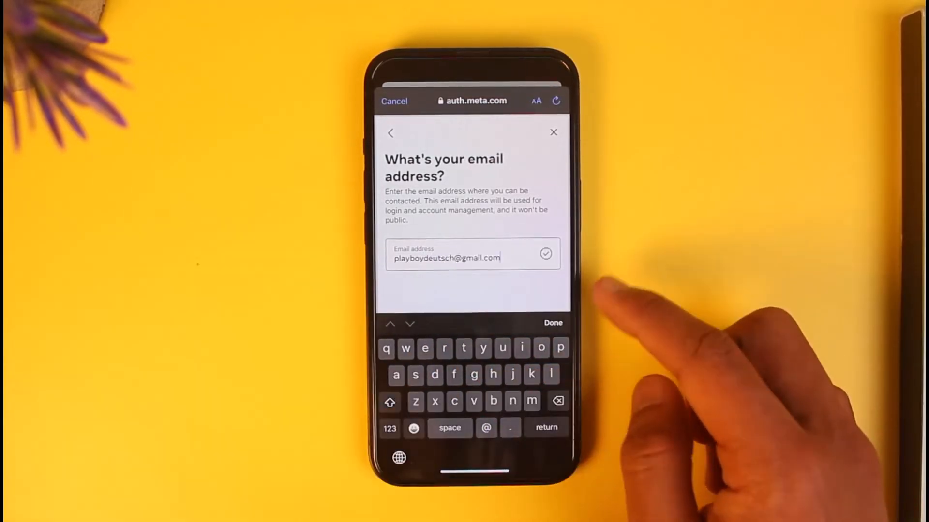
left_click(552, 322)
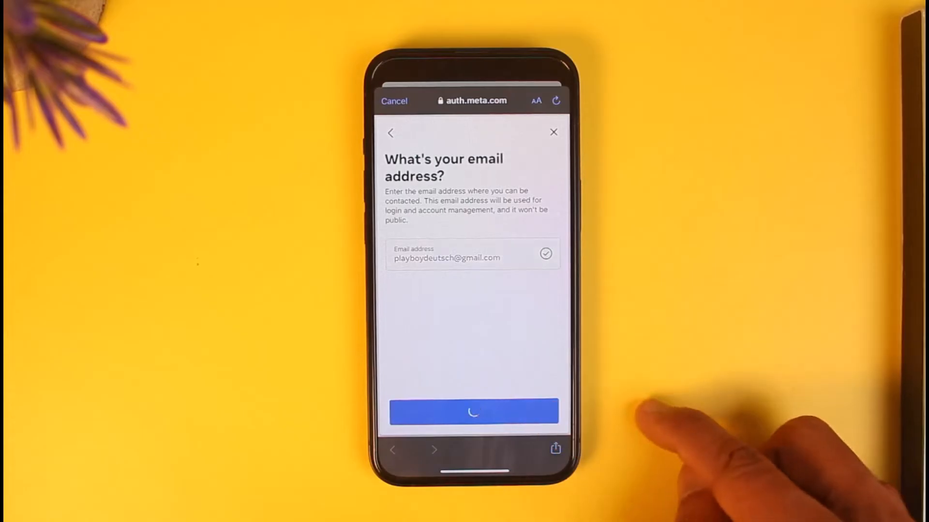
left_click(472, 412)
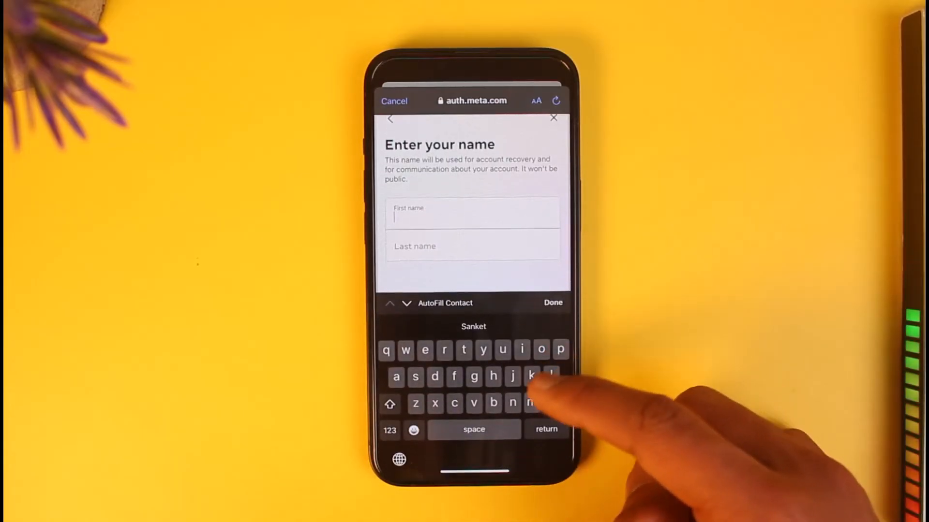
Type the account's first name, starting with 'Bi'
type("Bi")
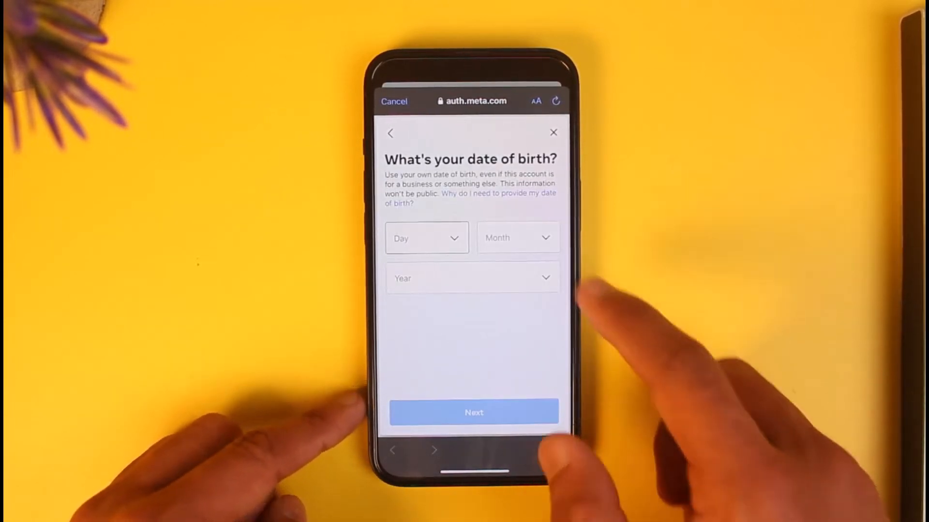
Enter the 19 February date of birth and pick the birth year from the list
left_click(471, 278)
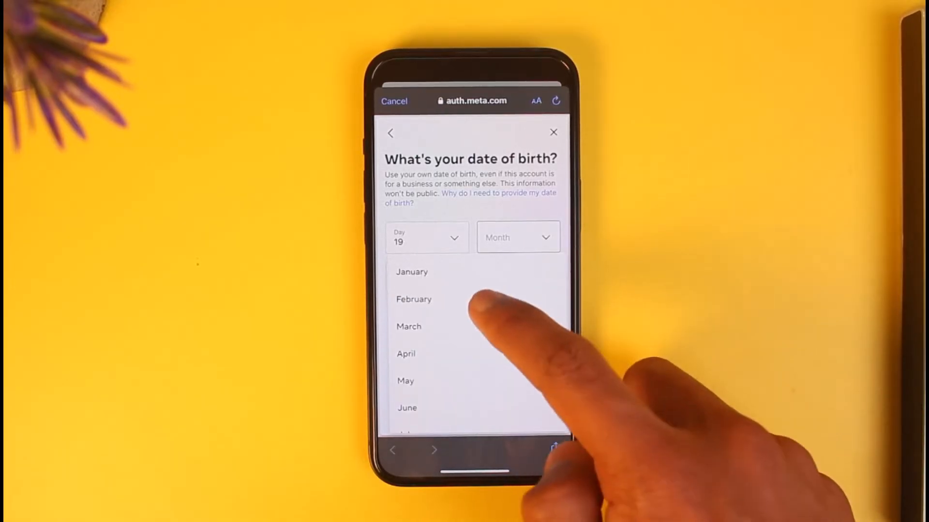
left_click(414, 299)
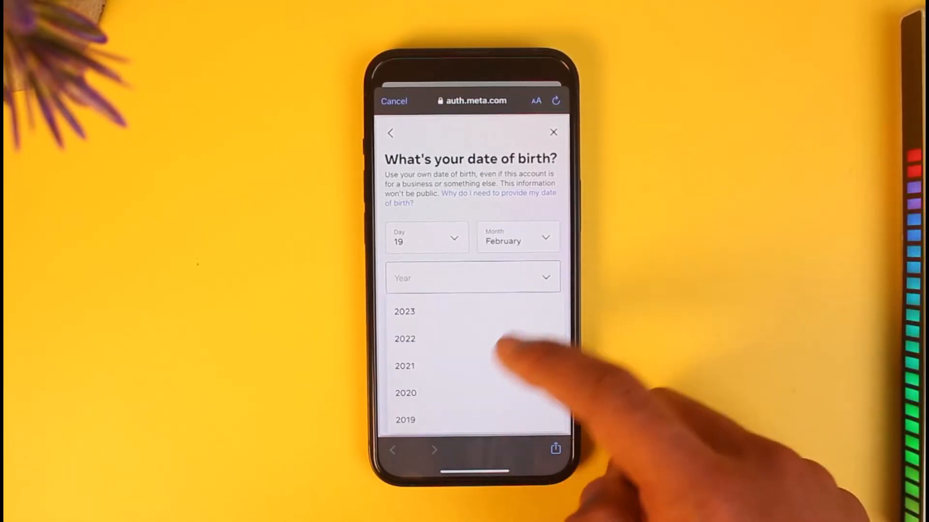
scroll("down", 3)
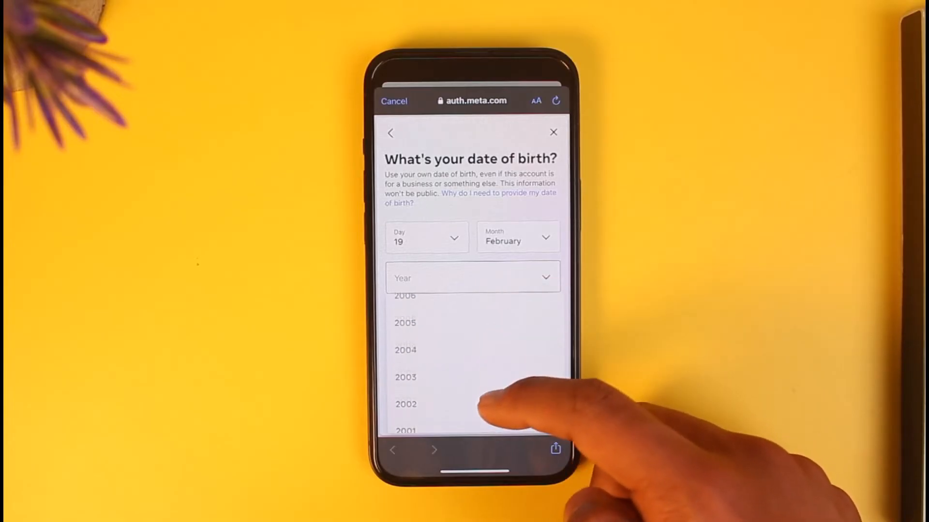
left_click(405, 404)
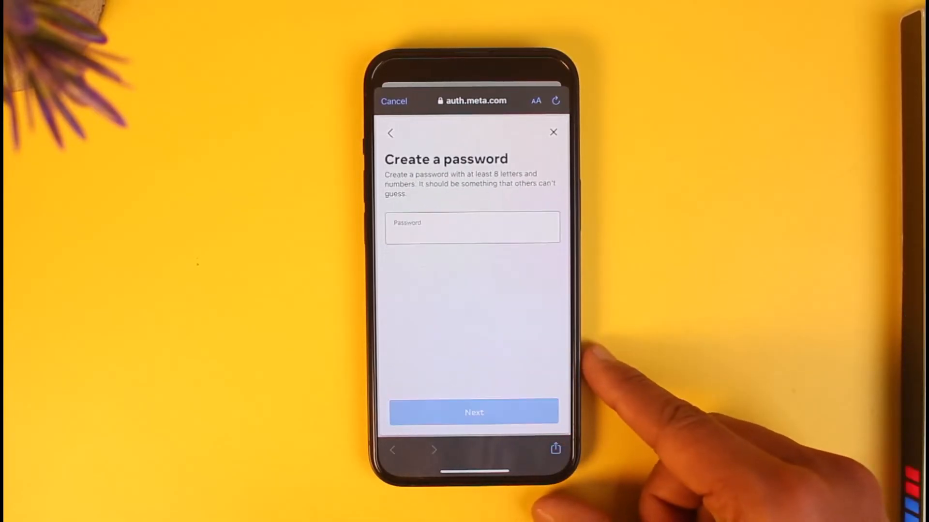
Enter and submit a new account password to reach the final review page
left_click(472, 228)
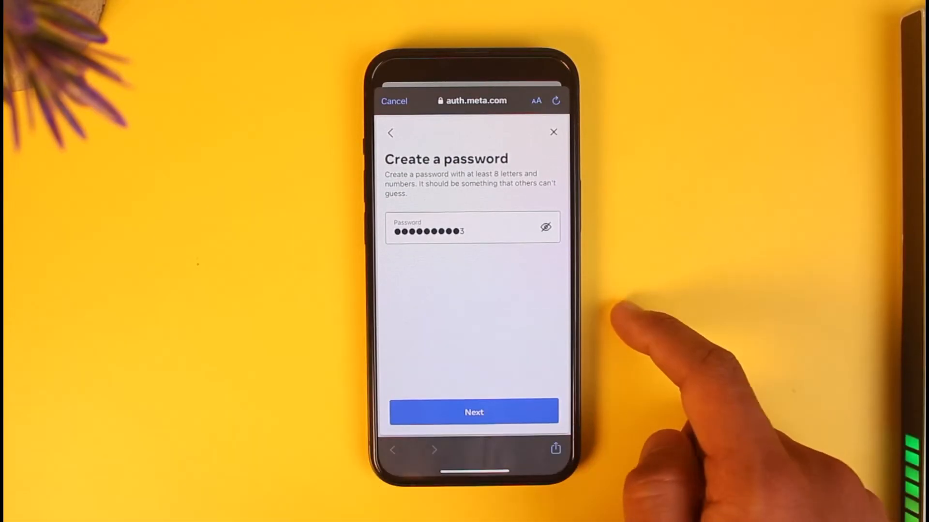
left_click(473, 413)
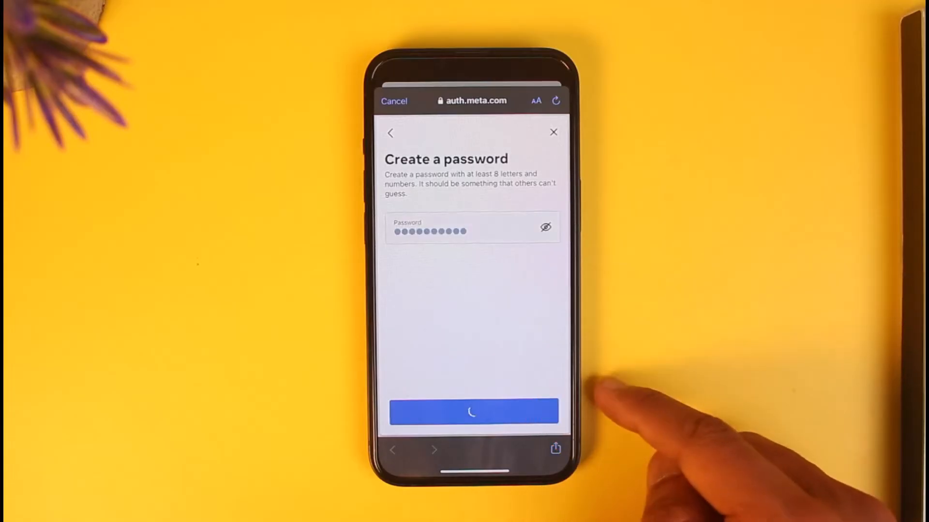
left_click(472, 411)
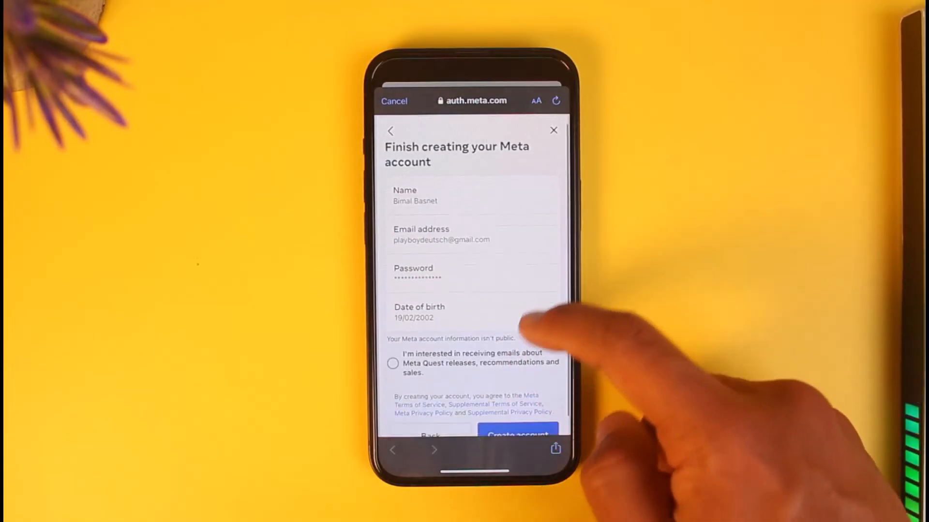
Leave marketing emails unticked, create the account, and go to the Home Screen
left_click(393, 364)
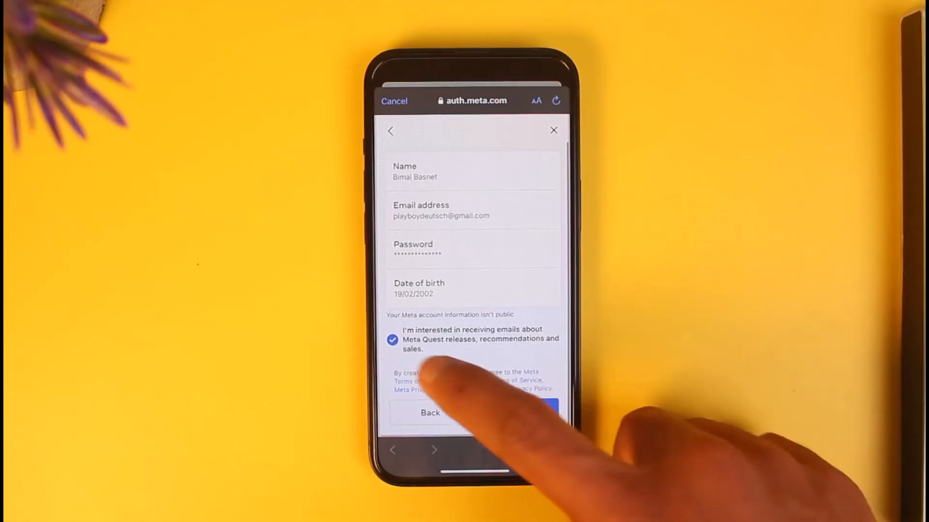
left_click(393, 339)
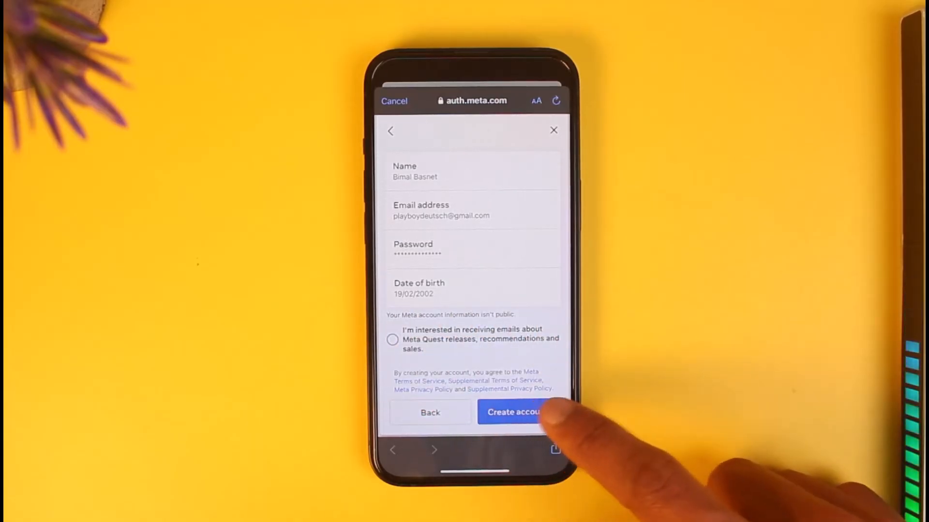
left_click(516, 412)
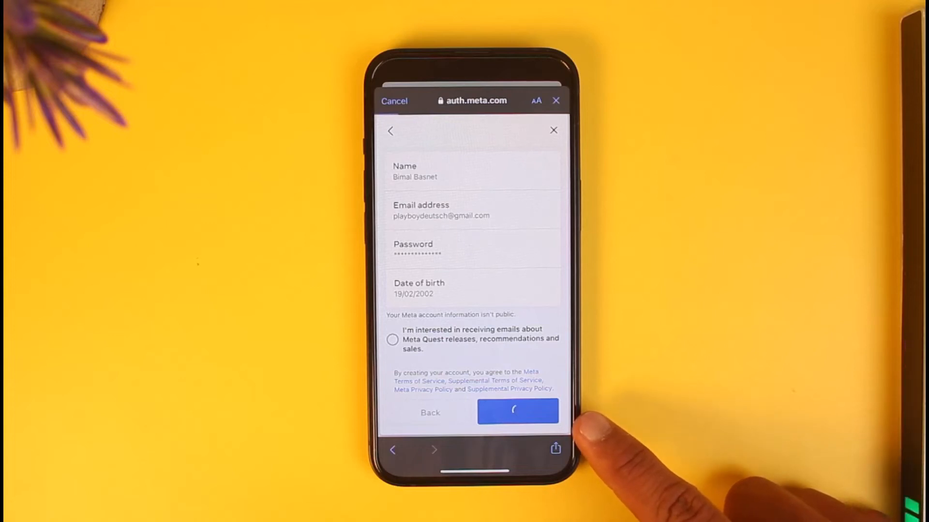
left_click(517, 411)
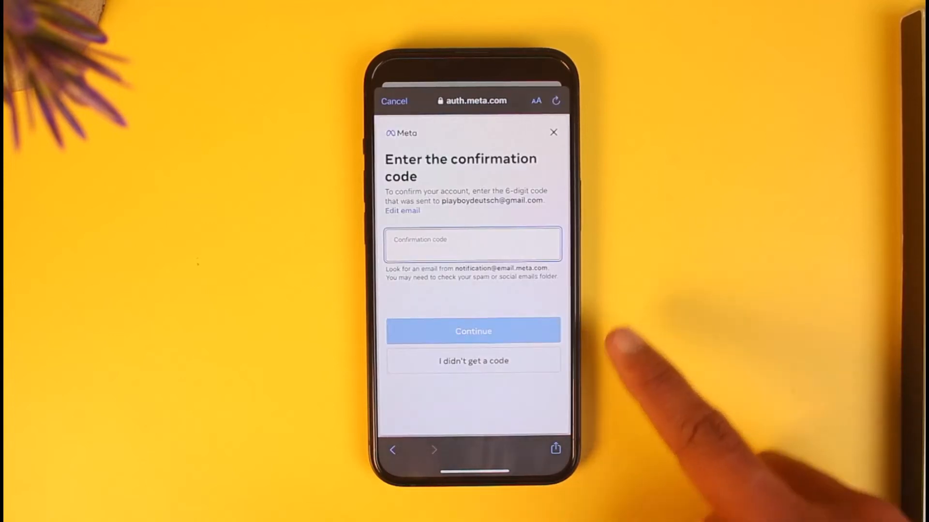
left_click(472, 245)
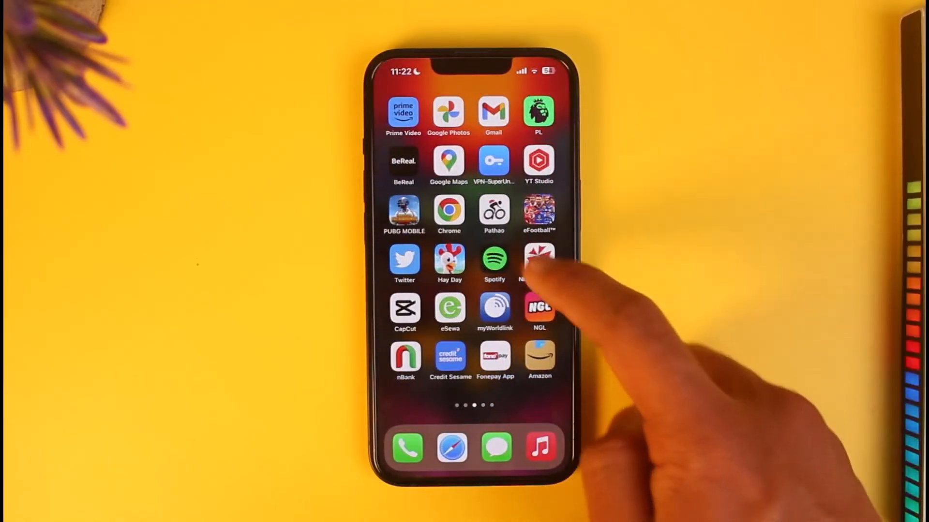
Switch back to Meta Quest's empty confirmation-code page
left_click(493, 113)
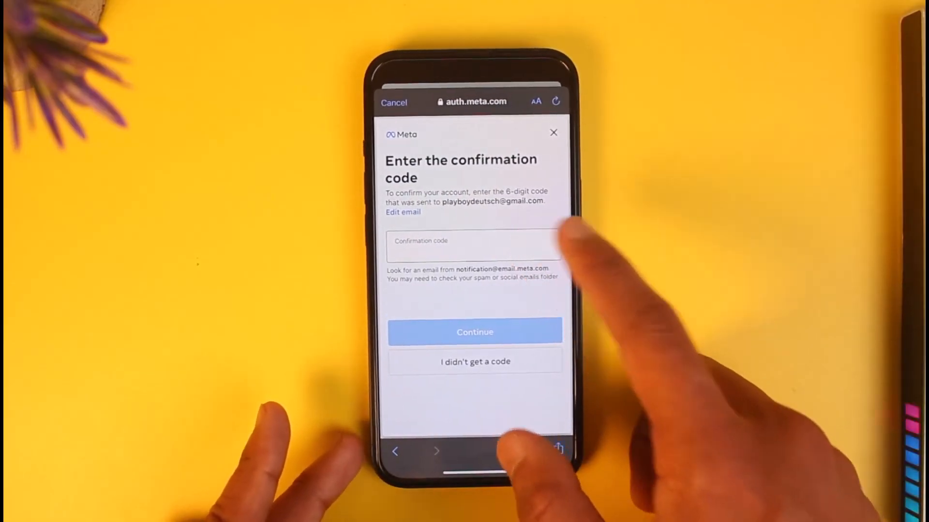
Submit the emailed confirmation code, play the Horizon intro video, and continue
left_click(474, 242)
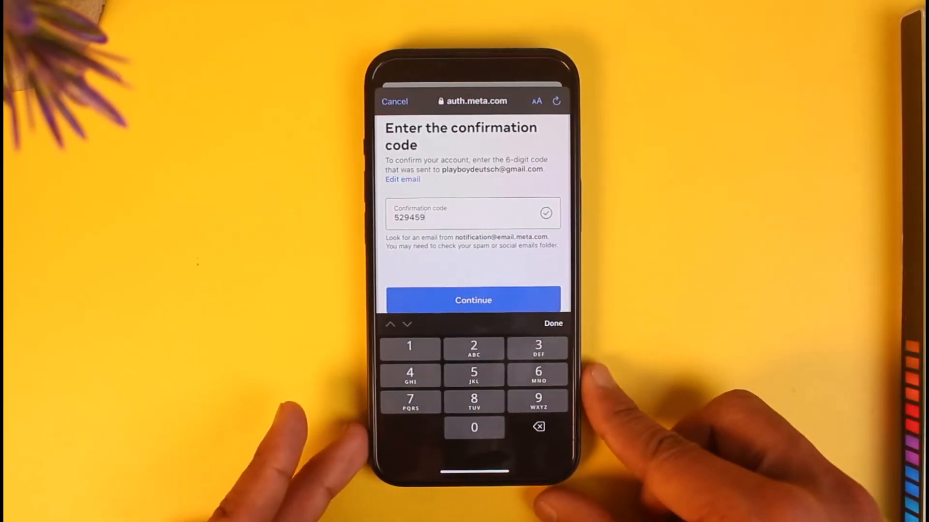
left_click(473, 301)
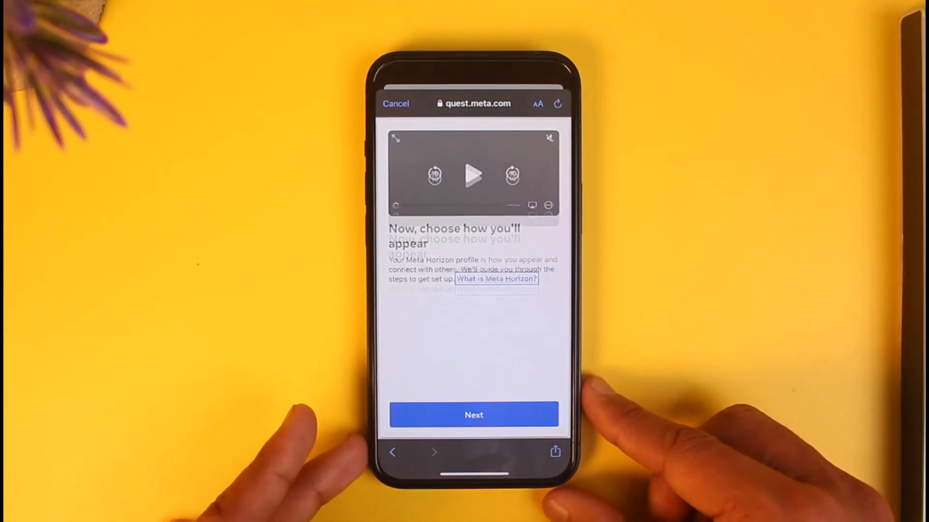
left_click(473, 175)
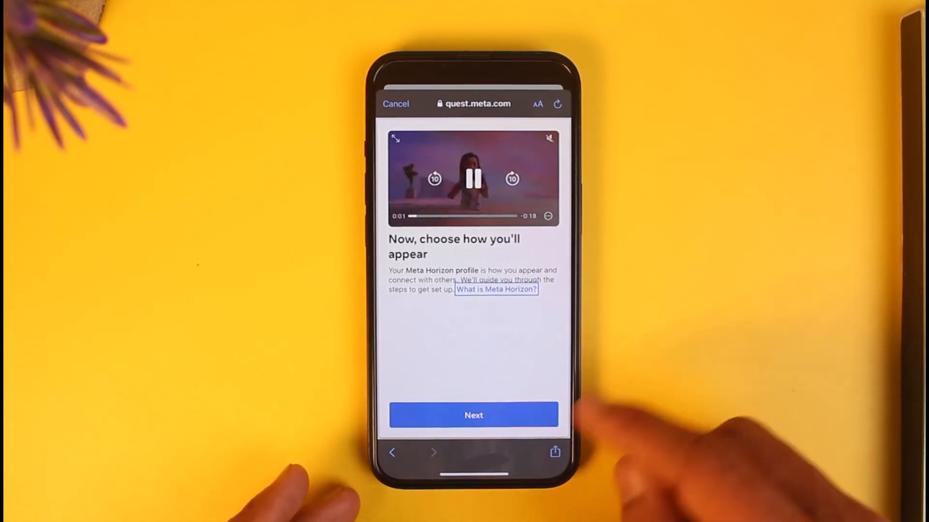
left_click(473, 415)
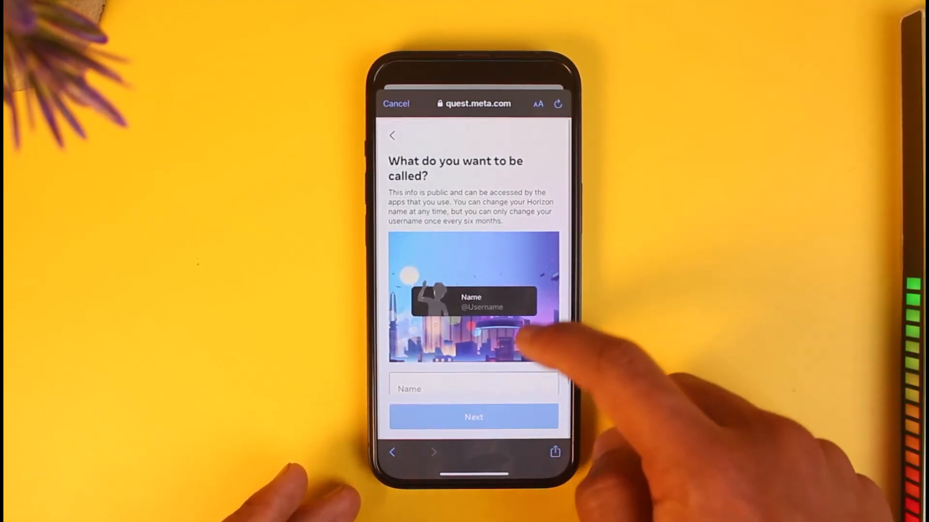
Enter 'Bimal' as the Horizon name and start typing the username 'thi'
scroll("down", 3)
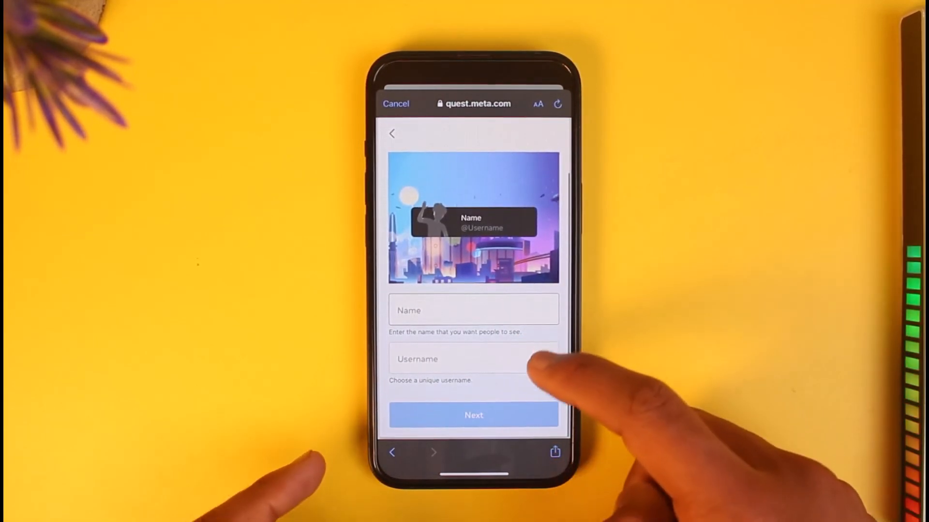
left_click(473, 310)
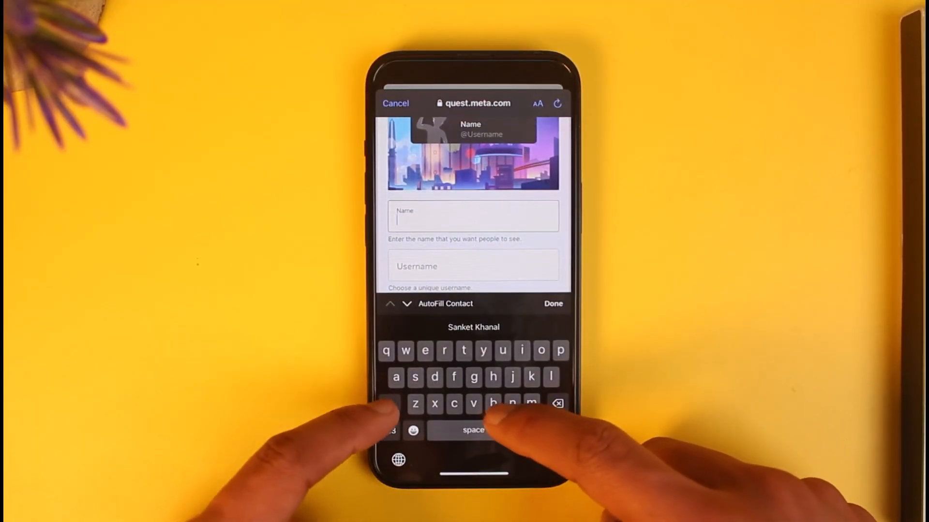
type("Bimal")
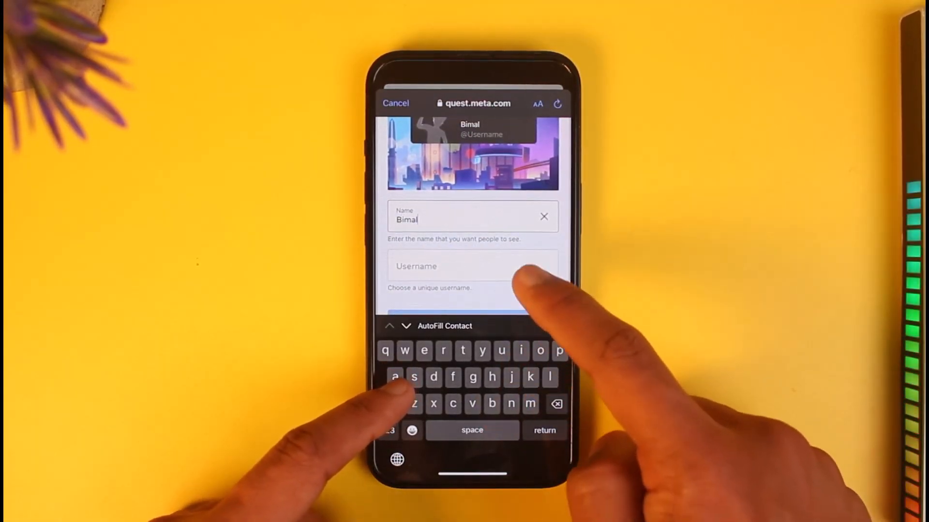
type("thi")
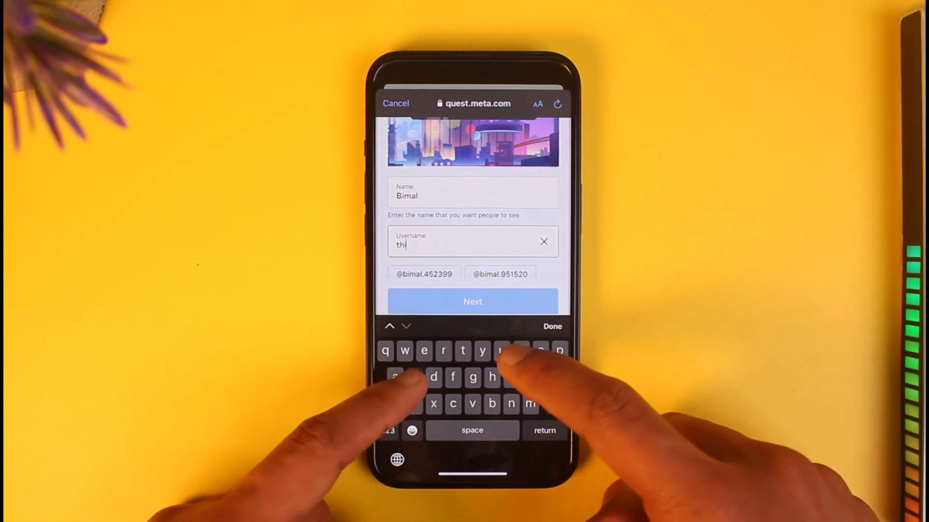